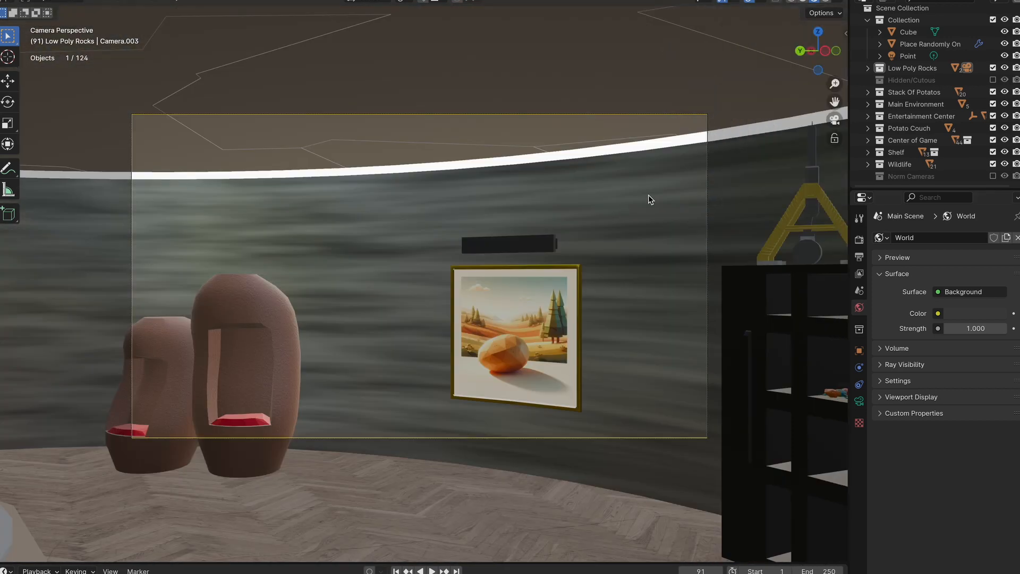
Switch Camera.003's lens type to Panoramic with Equirectangular projection in its camera properties
left_click(859, 402)
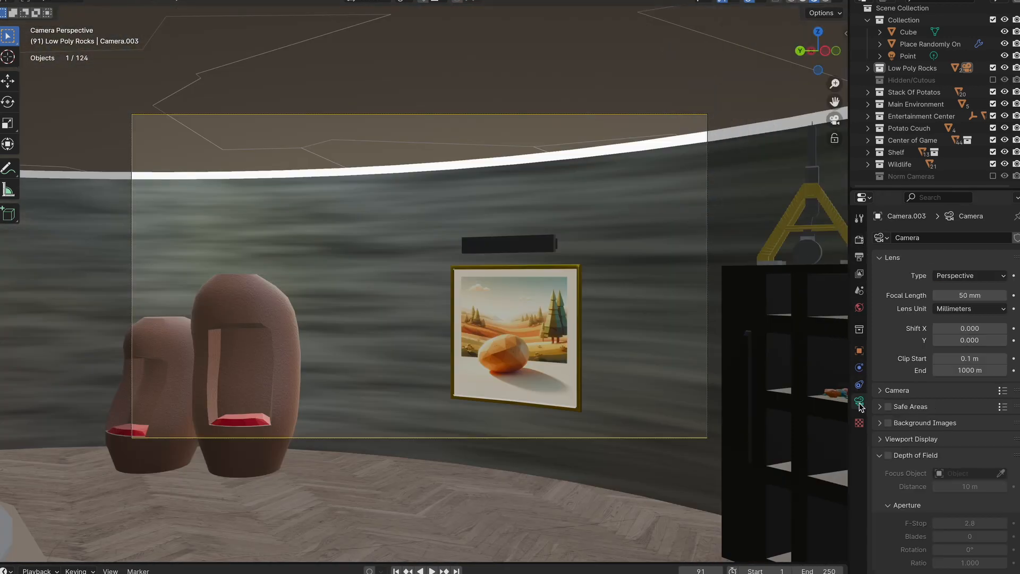
left_click(969, 275)
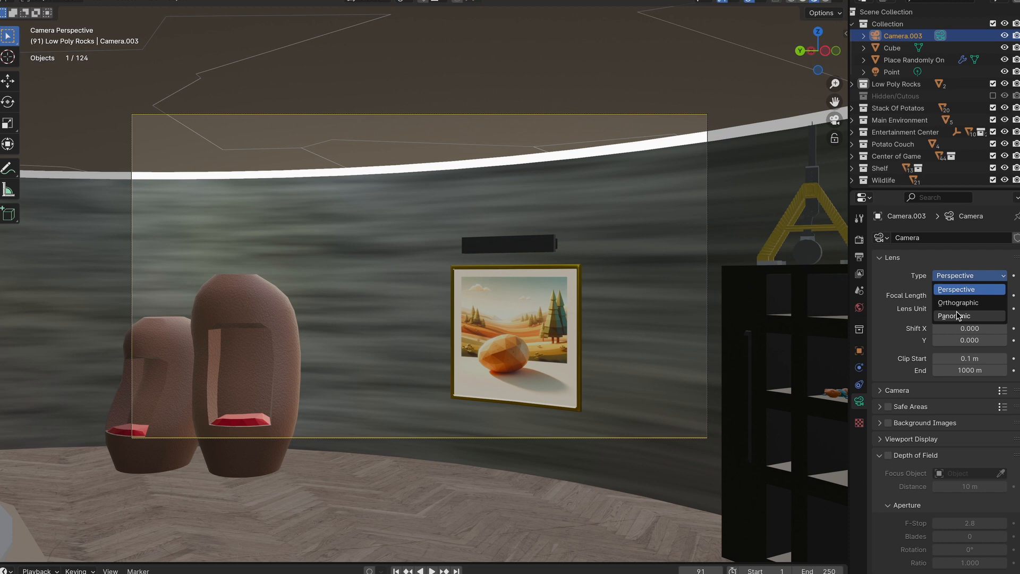
left_click(954, 316)
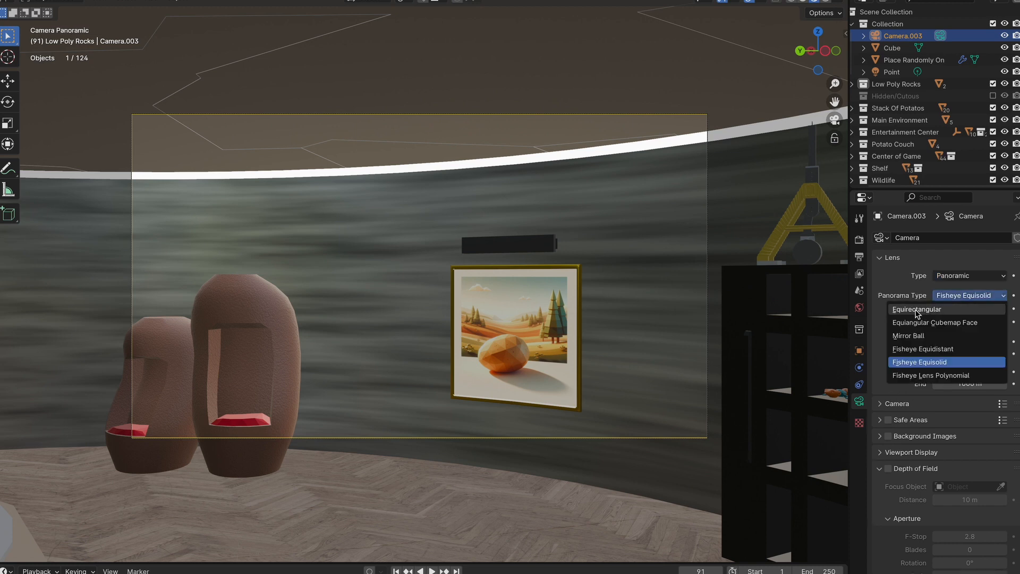
left_click(916, 309)
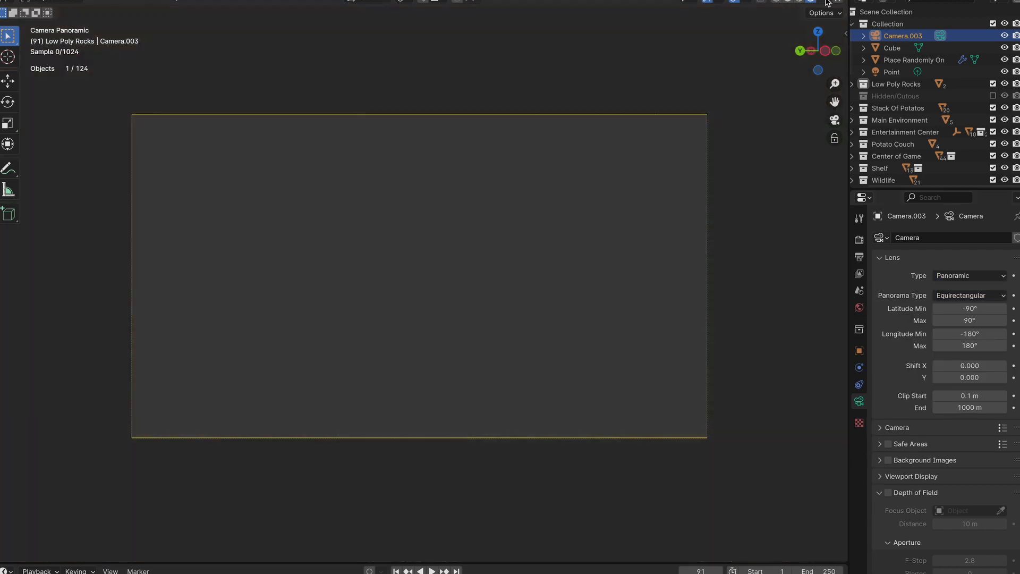